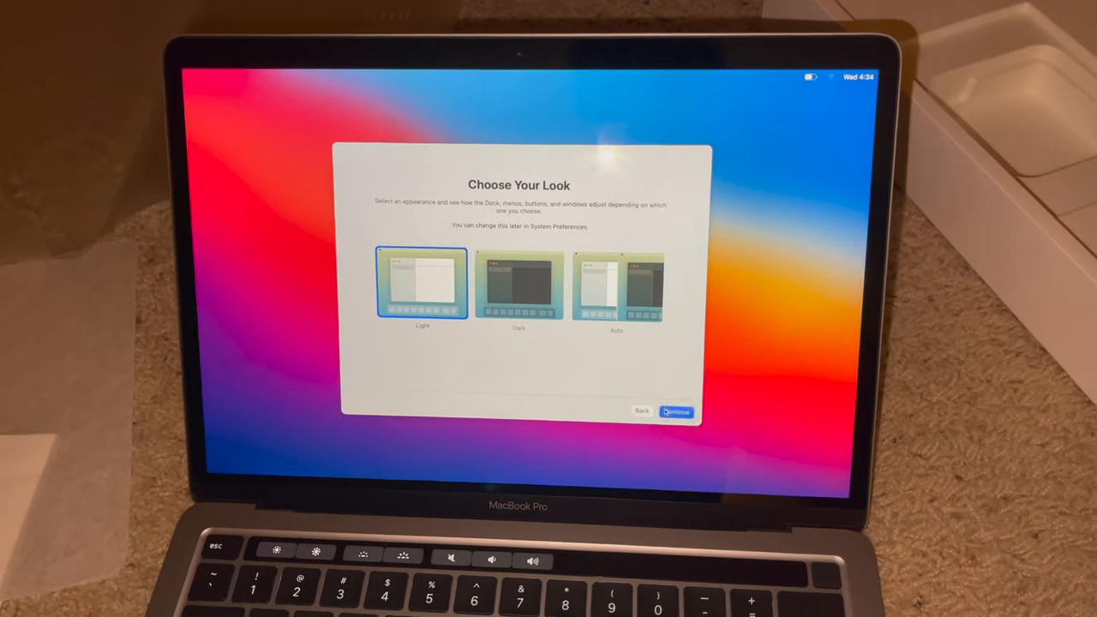
Confirm the Light appearance and continue to the True Tone Display screen
left_click(677, 411)
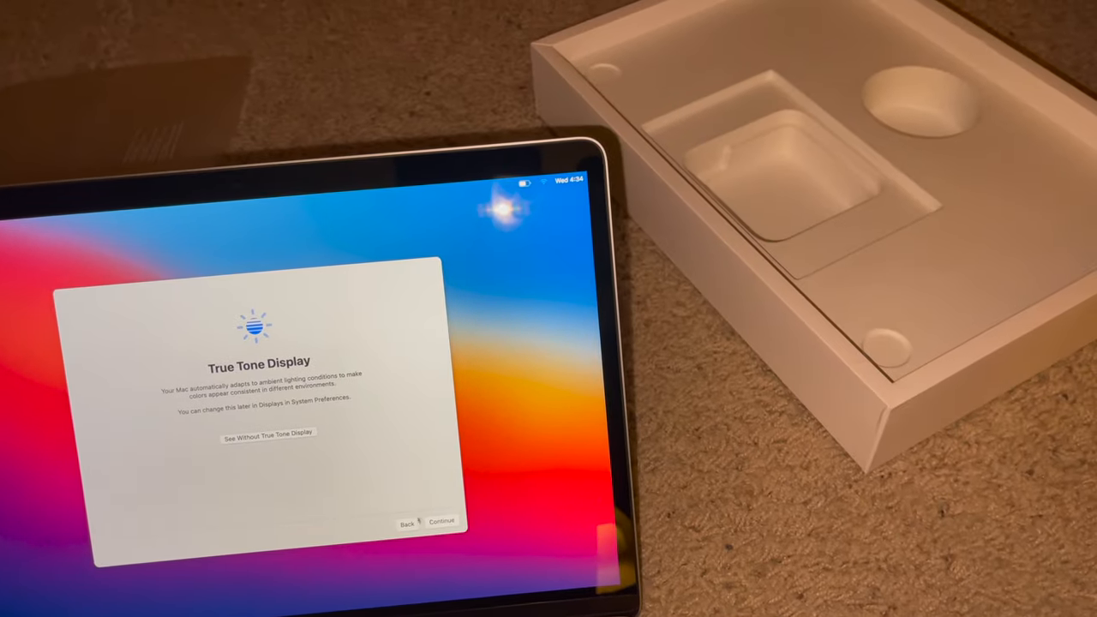